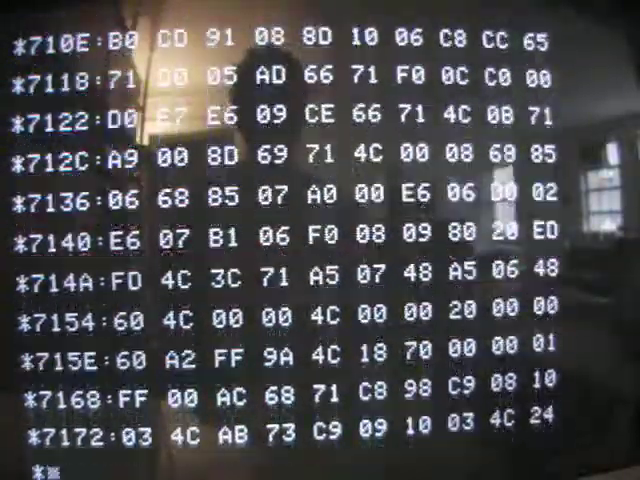
scroll(down, 3)
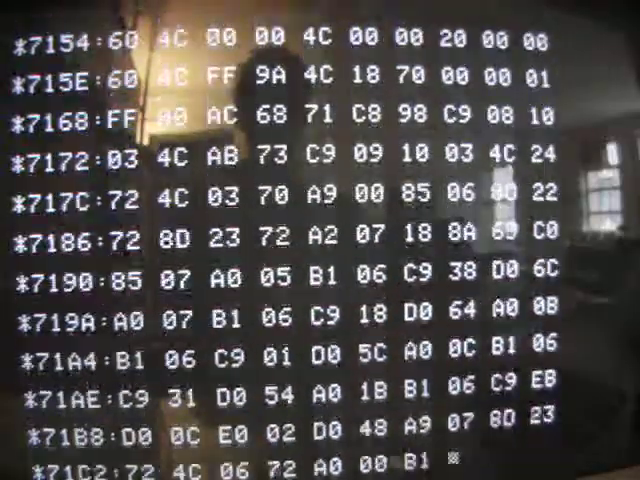